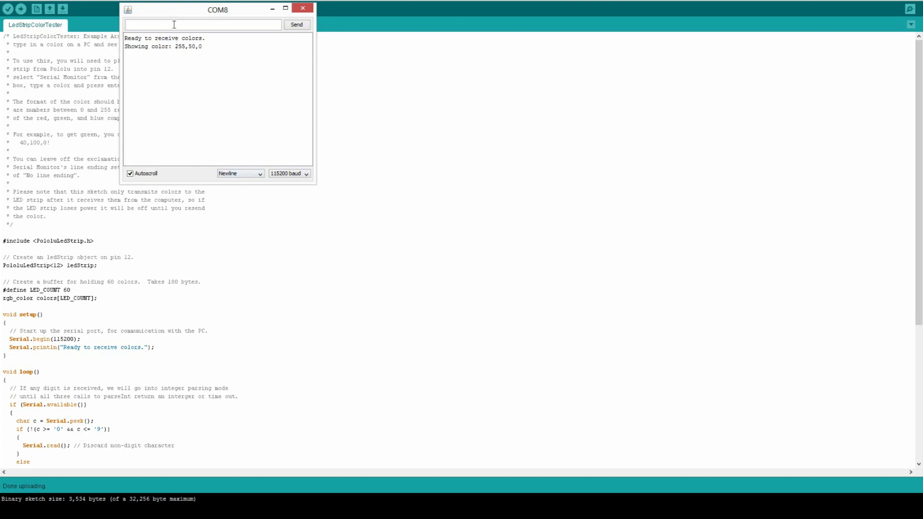
{"action": "type", "text": "255"}
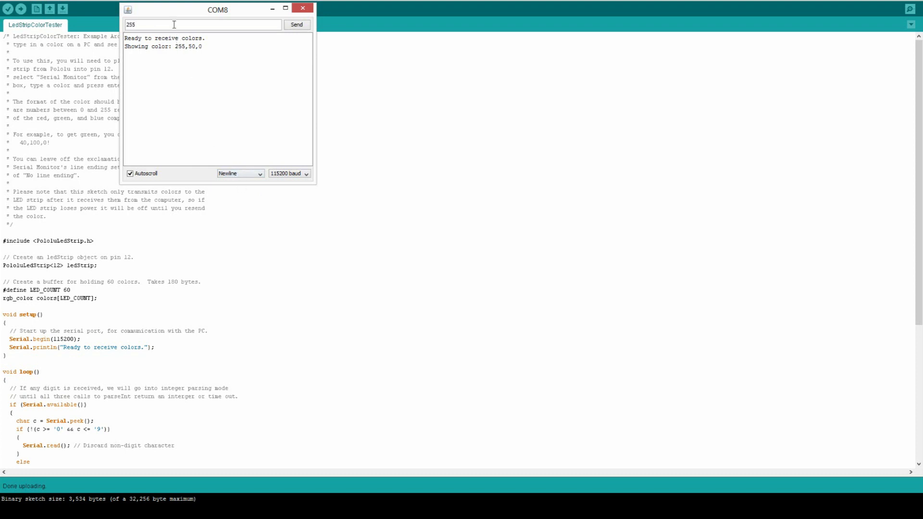